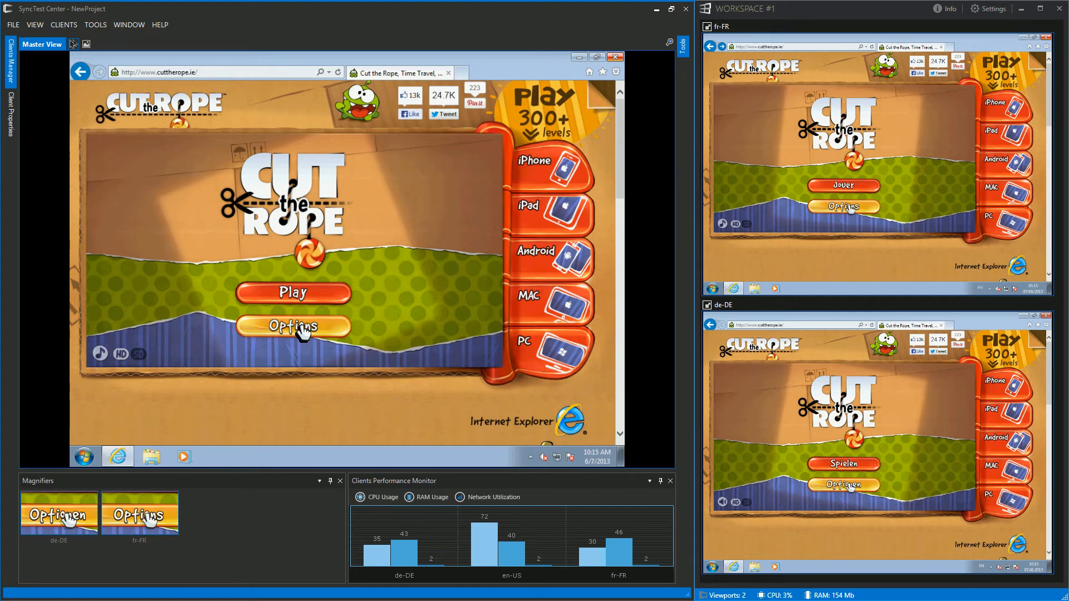
Open the Cut the Rope Options menu from the master view's main menu.
{"action": "left_click", "coordinate": [294, 325]}
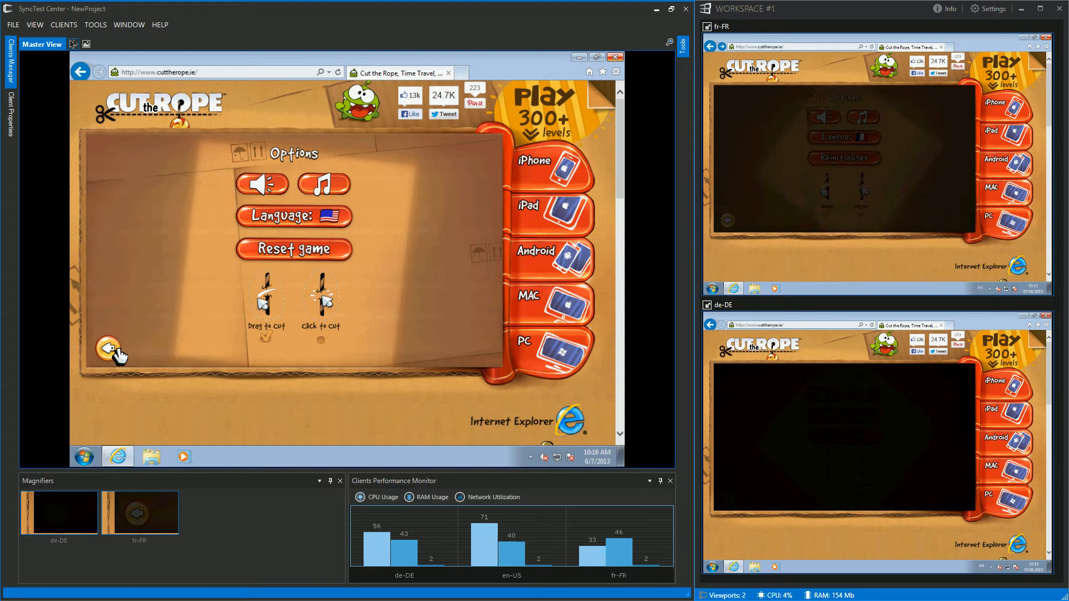
Leave Options for the main menu and start playing the first level.
{"action": "left_click", "coordinate": [109, 348]}
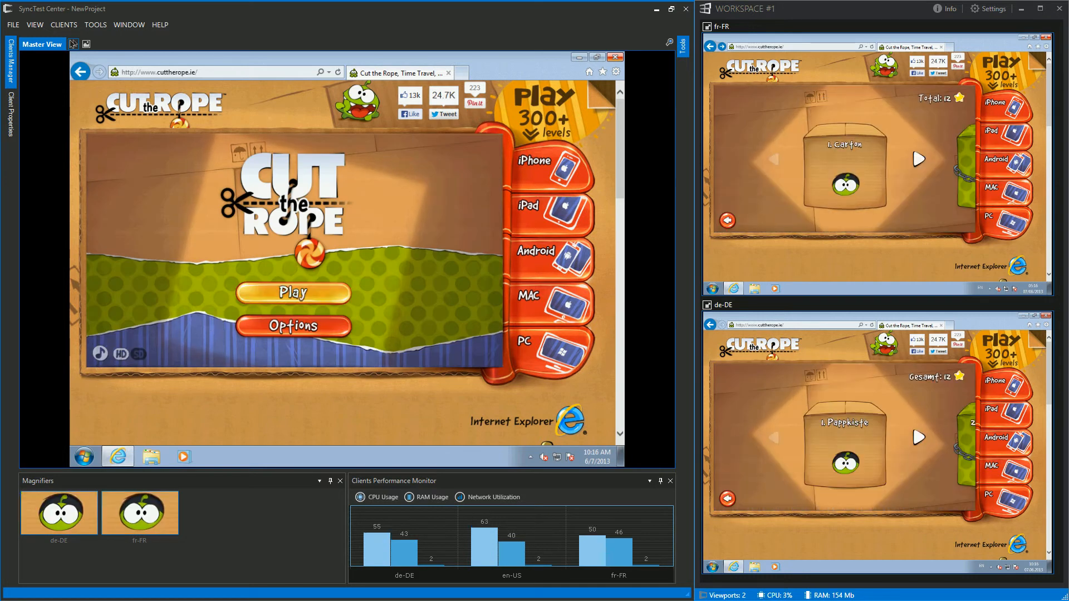
{"action": "left_click", "coordinate": [292, 292]}
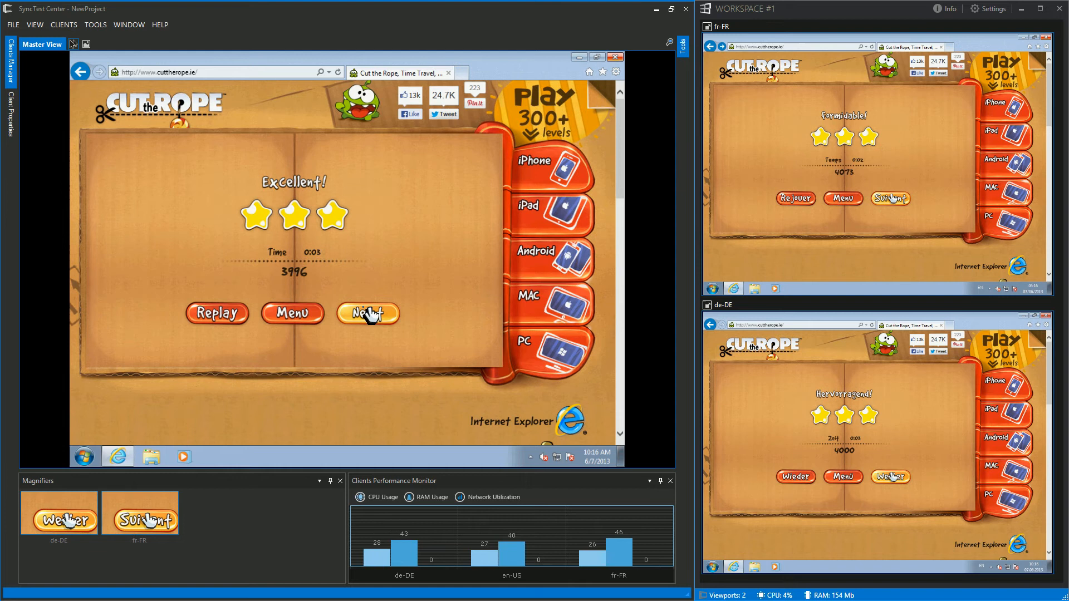
Advance to the next level and finish its score tally at 4271 with two stars.
{"action": "left_click", "coordinate": [368, 314]}
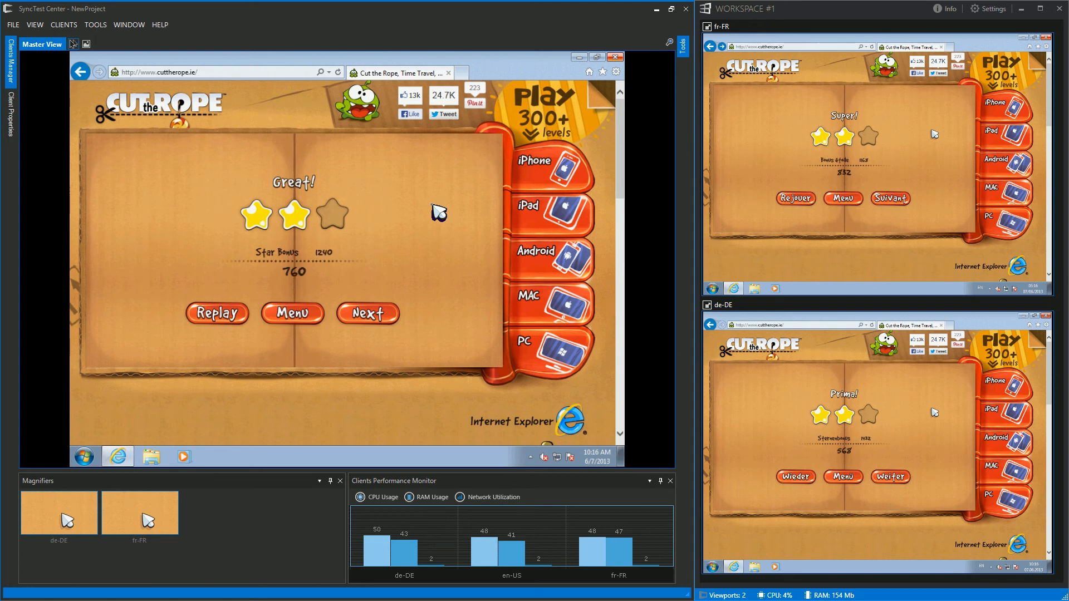
{"action": "left_click", "coordinate": [367, 313]}
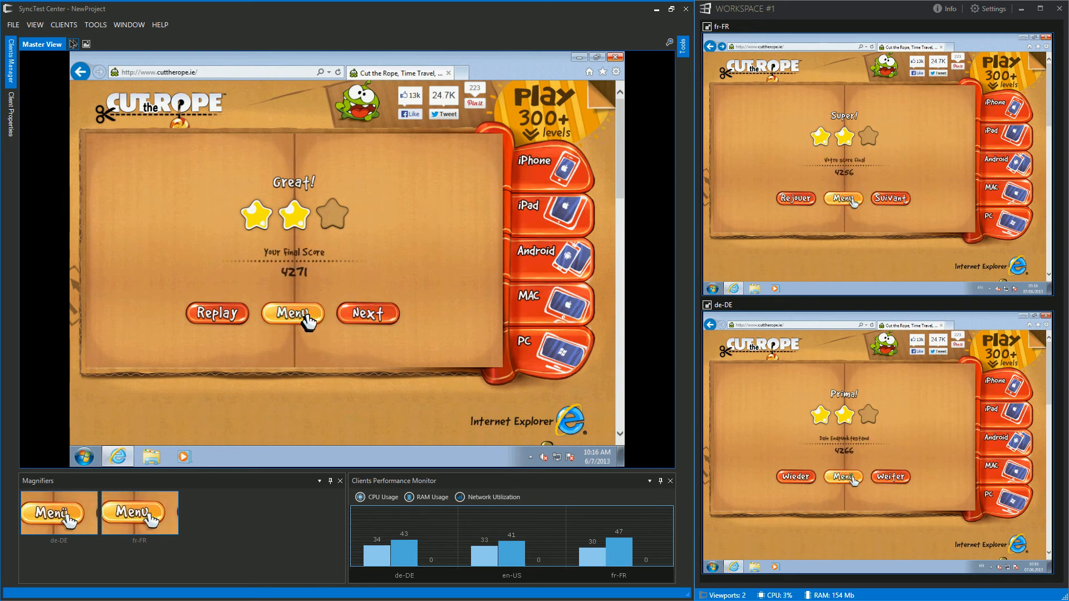
Return to the level-pack menu and browse to the locked Fabric Box pack.
{"action": "left_click", "coordinate": [292, 314]}
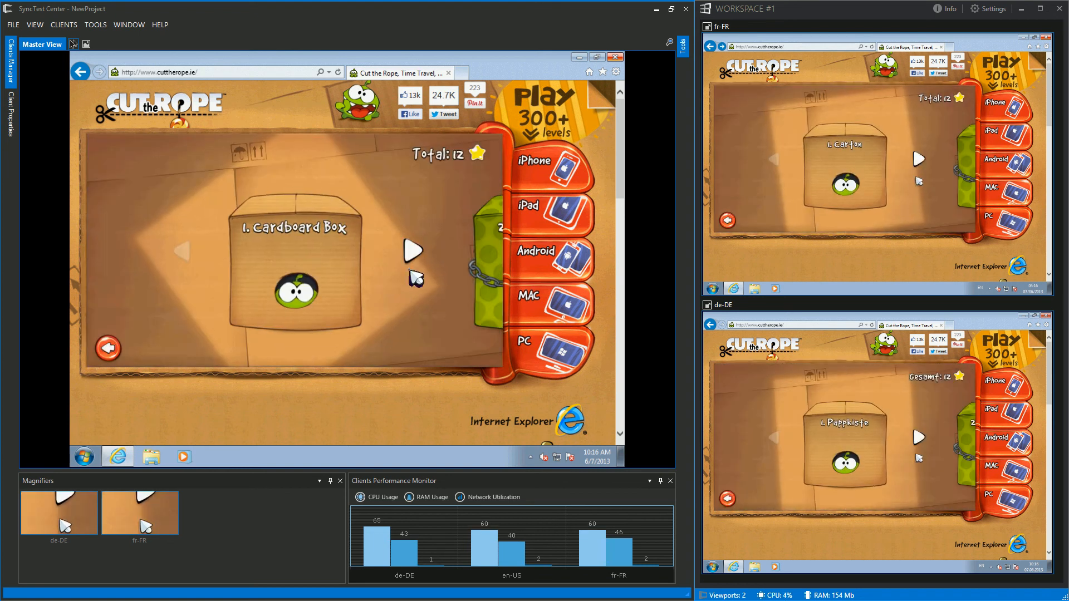
{"action": "left_click", "coordinate": [413, 250]}
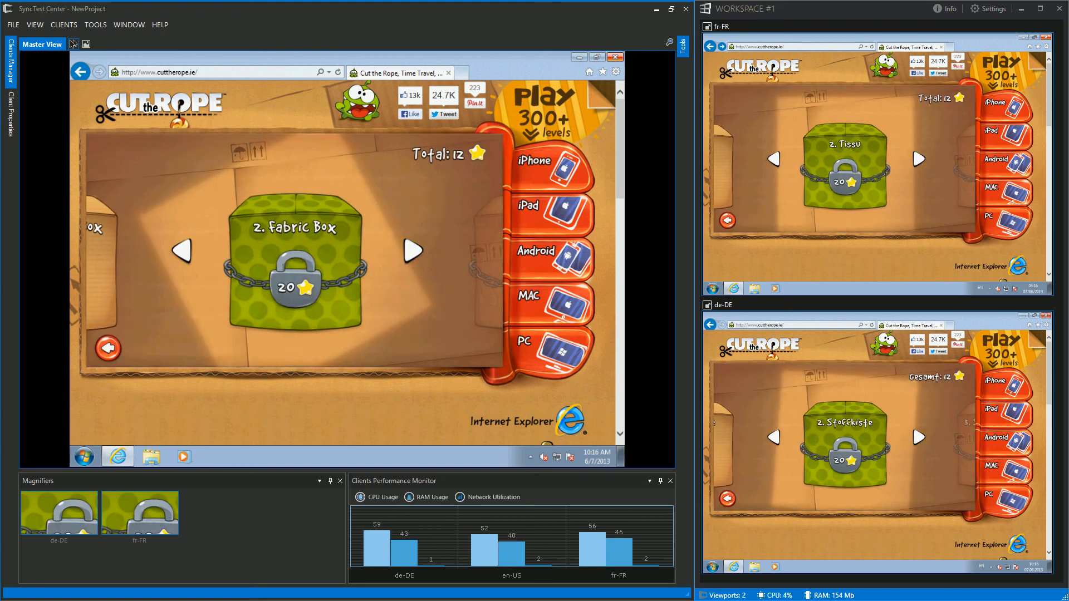